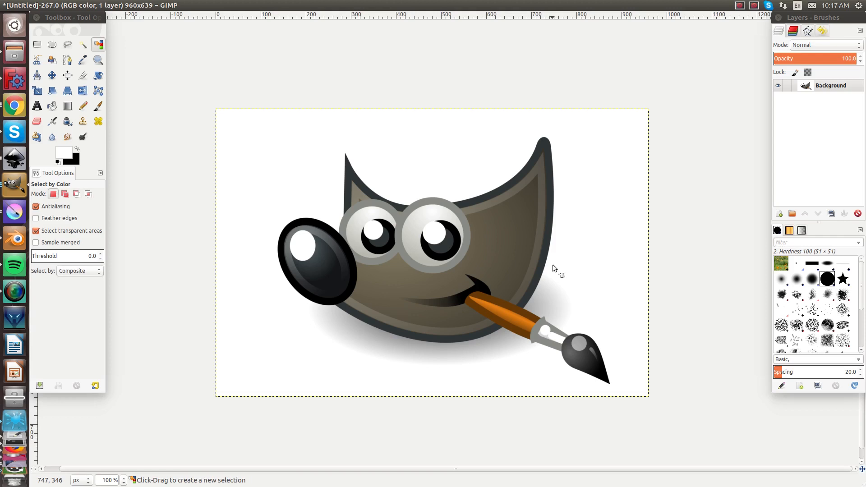
pyautogui.moveTo(555, 267)
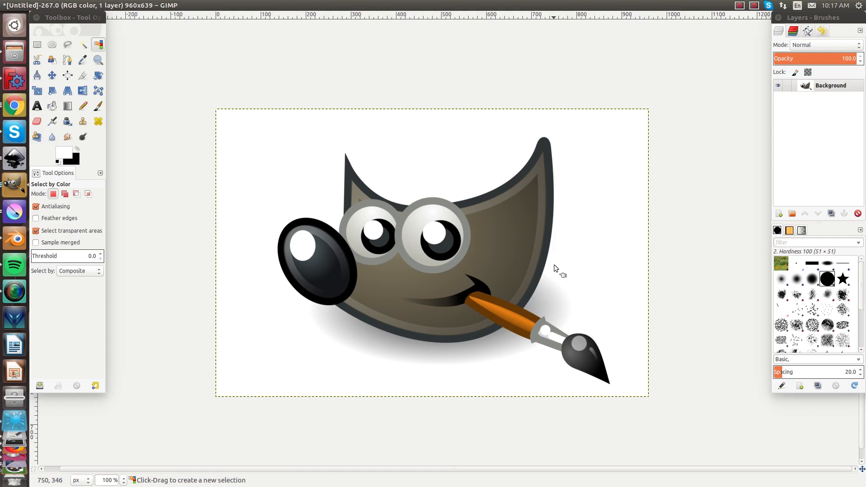
pyautogui.moveTo(556, 269)
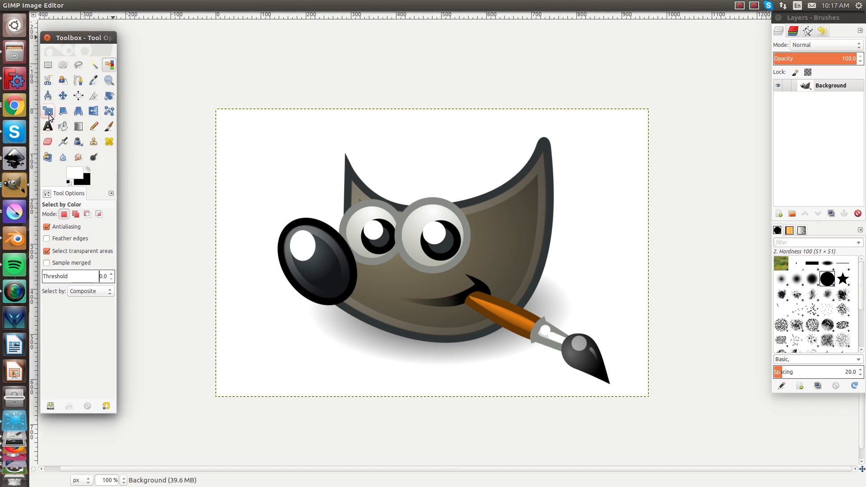
# - Scale the mascot layer down to 526×350 pixels with the Scale tool
pyautogui.click(47, 111)
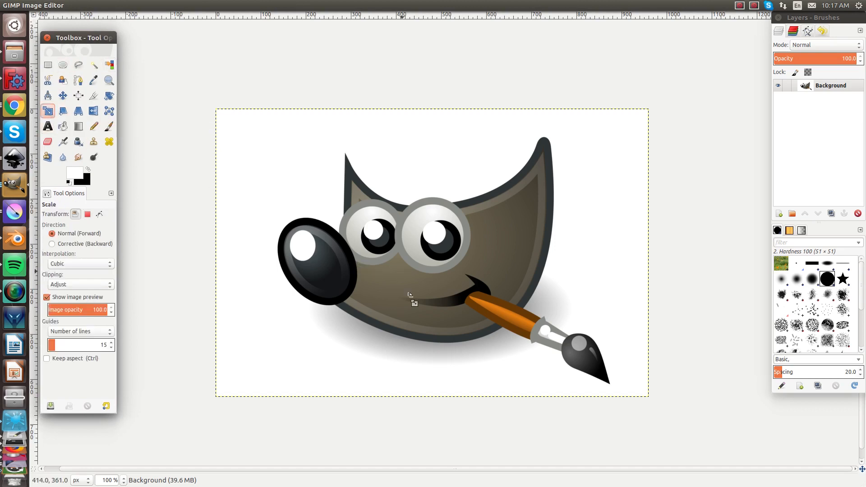
pyautogui.click(409, 295)
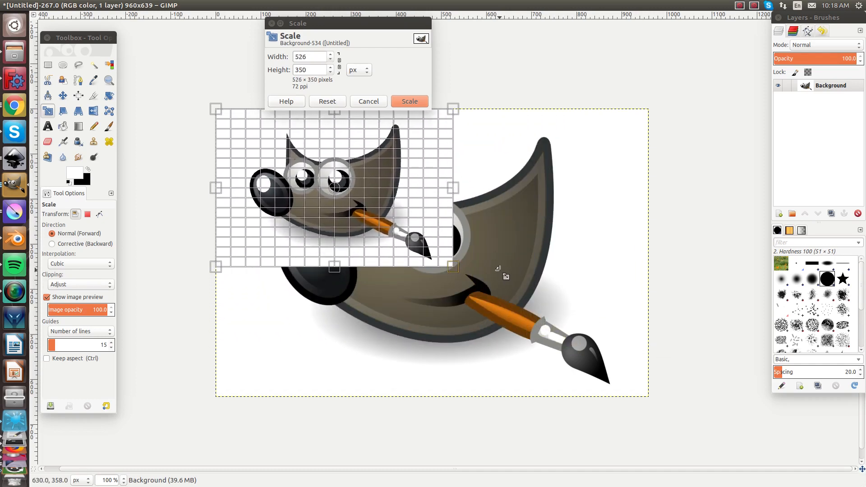
pyautogui.moveTo(414, 183)
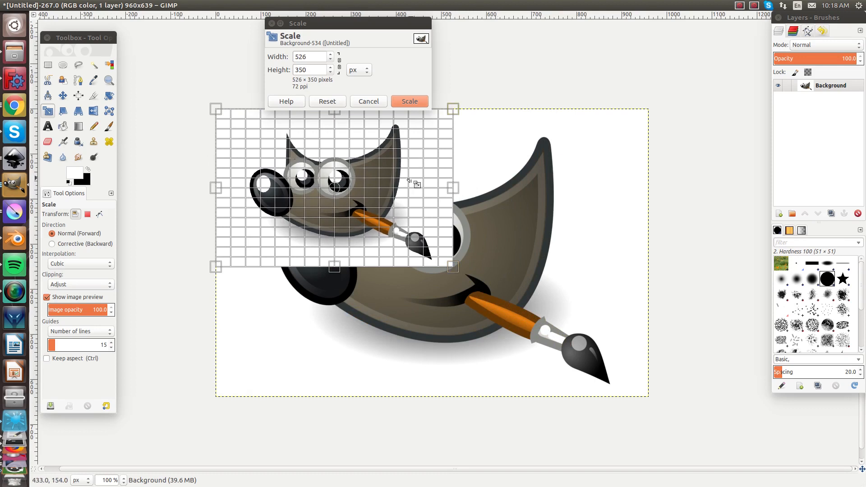
pyautogui.click(409, 101)
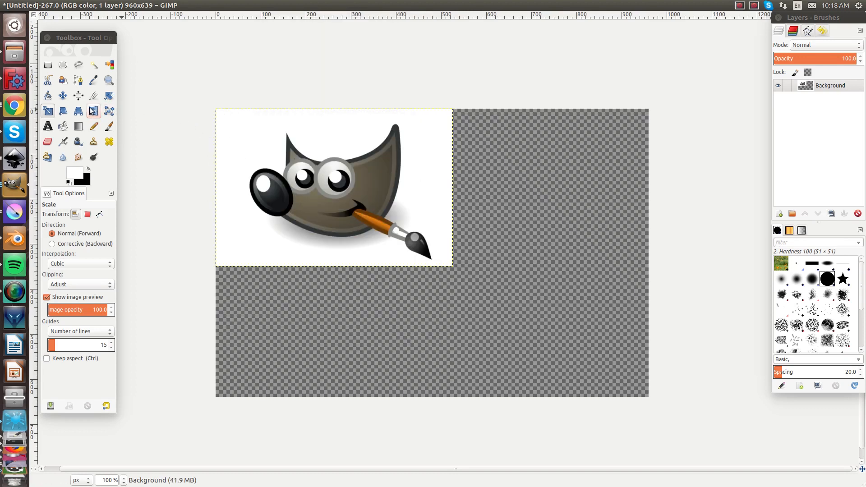
# - Move the scaled mascot layer to the middle of the canvas with the Move tool
pyautogui.click(62, 95)
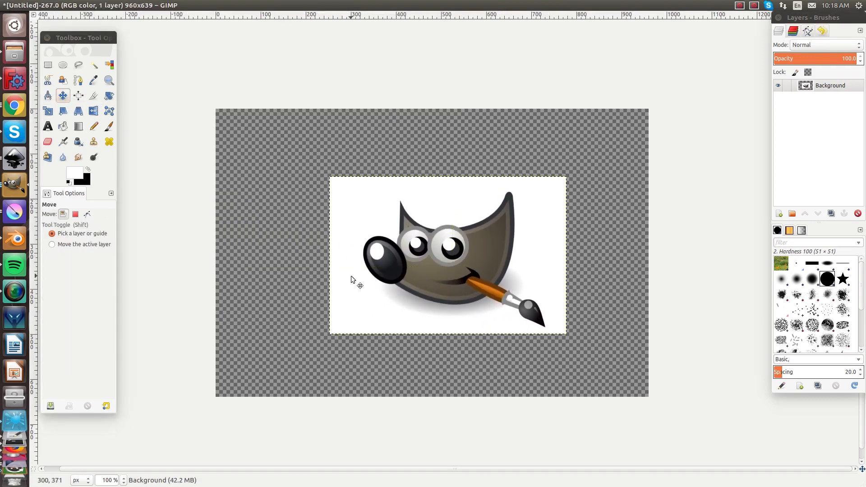
pyautogui.moveTo(589, 166)
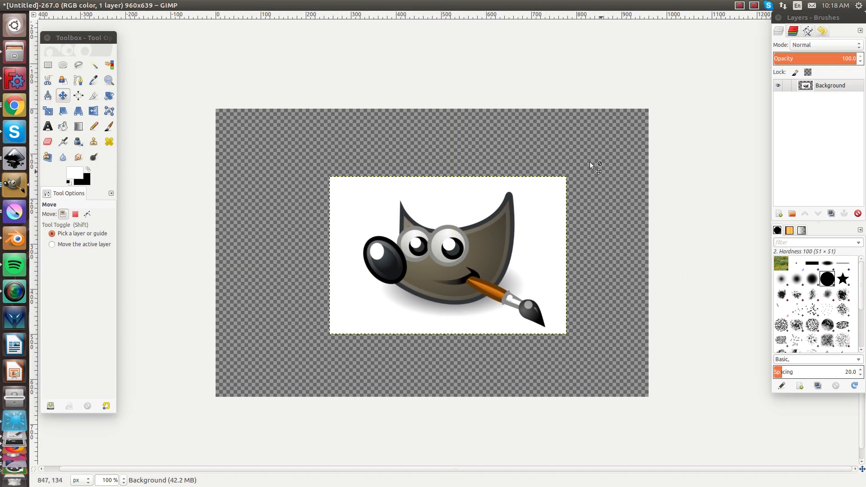
pyautogui.moveTo(248, 208)
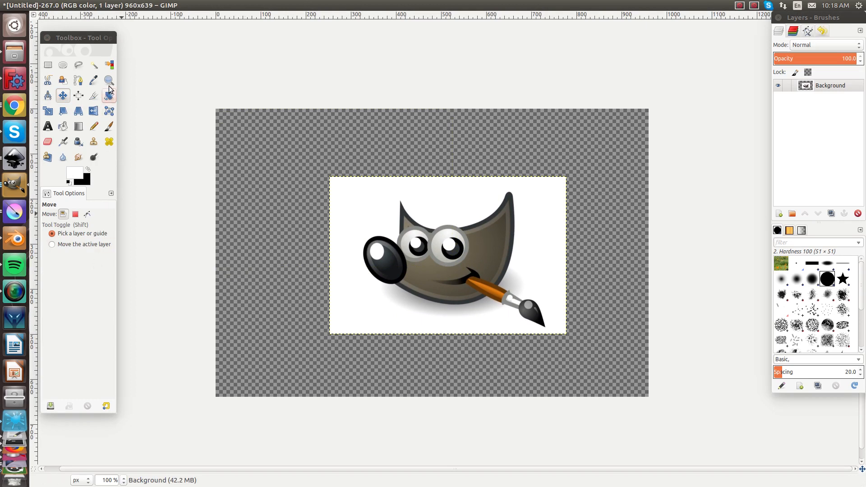
# - Activate the Crop tool to mark a 500×319 region over the mascot
pyautogui.click(94, 96)
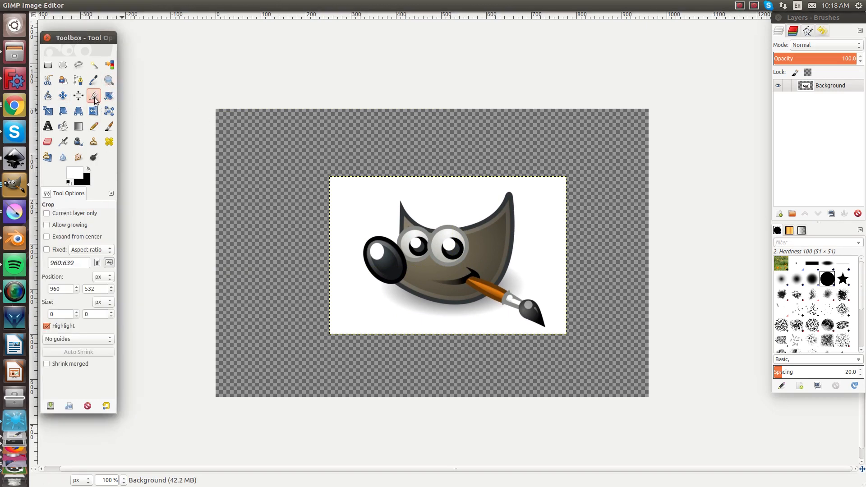
pyautogui.moveTo(359, 194)
pyautogui.write('500')
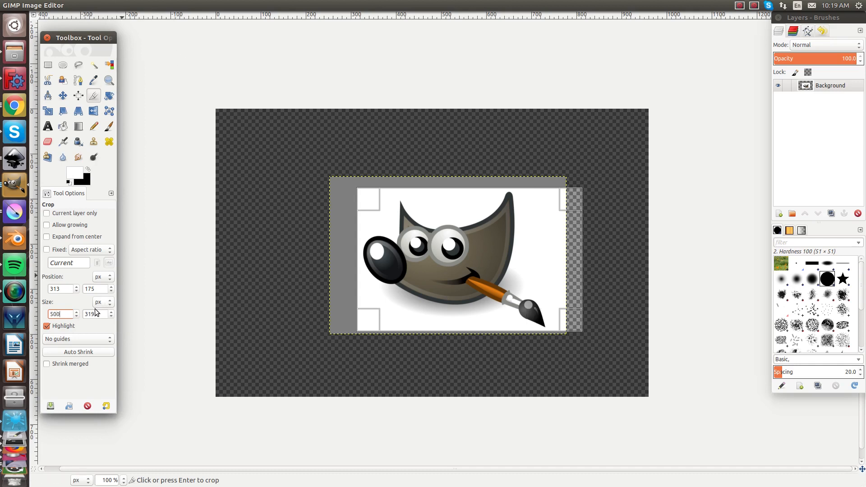
# - Change the crop region's height to 320 pixels in Tool Options
pyautogui.tripleClick(94, 314)
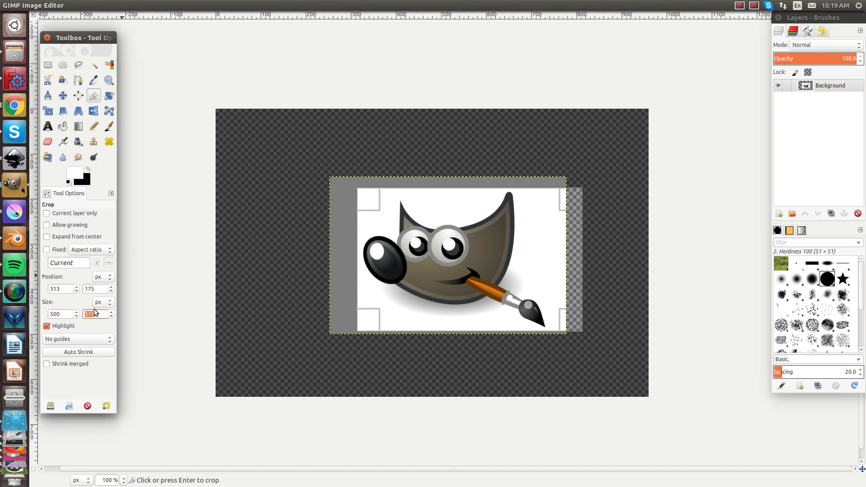
pyautogui.write('300')
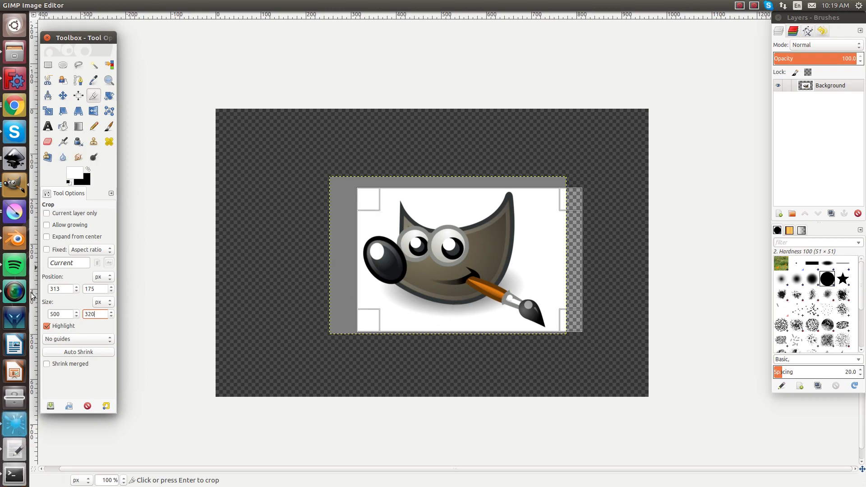
pyautogui.moveTo(267, 357)
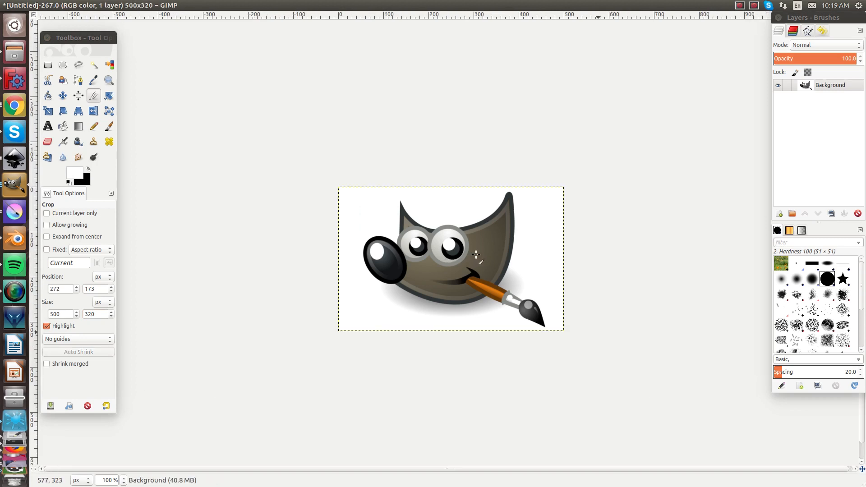
pyautogui.moveTo(470, 262)
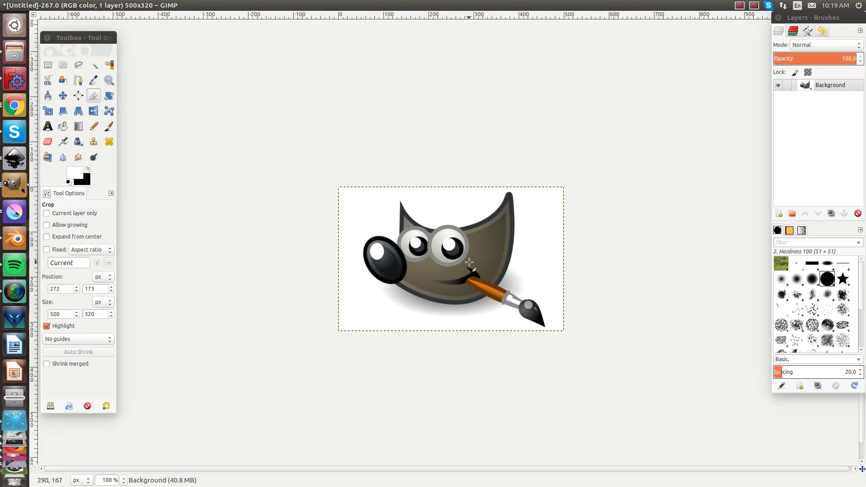